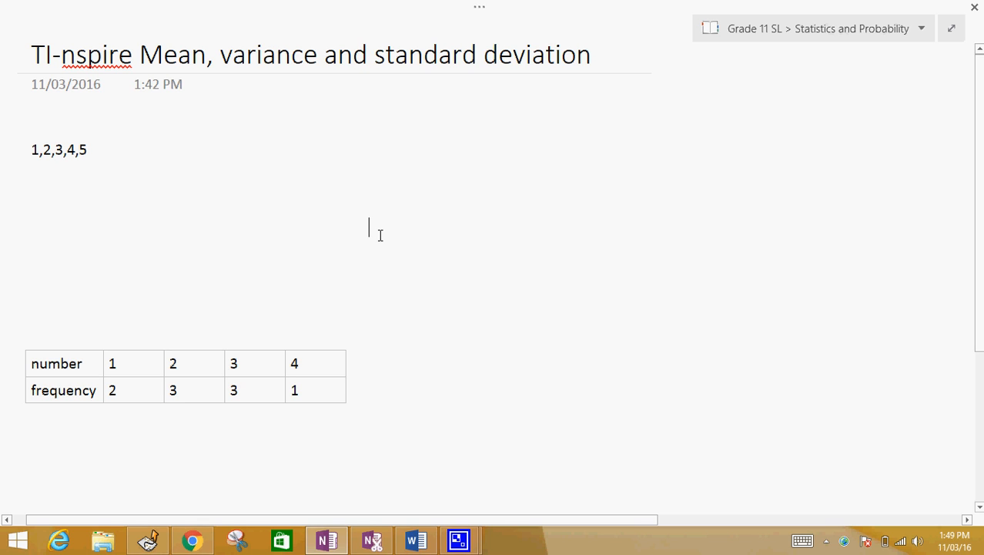
{"action": "mouse_move", "coordinate": [243, 208]}
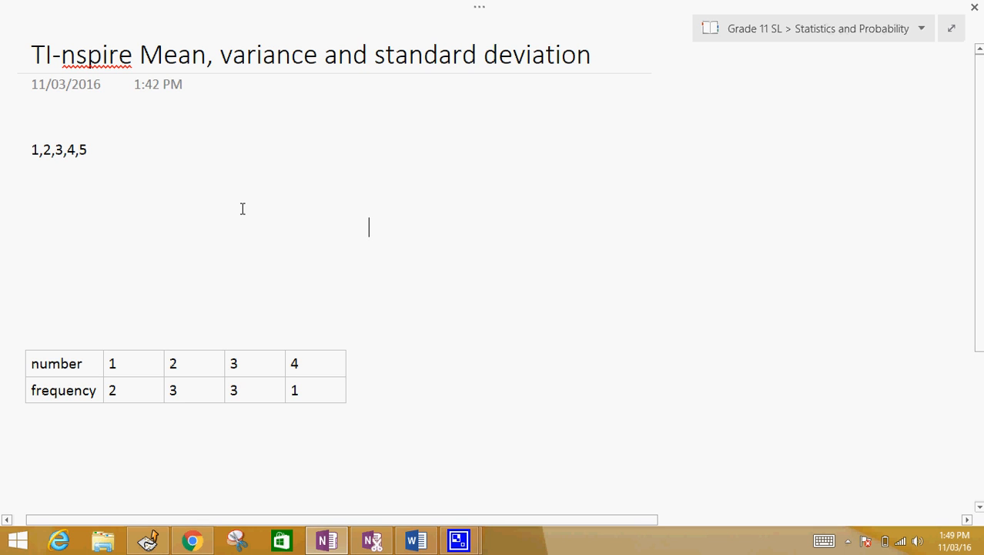
{"action": "mouse_move", "coordinate": [431, 494]}
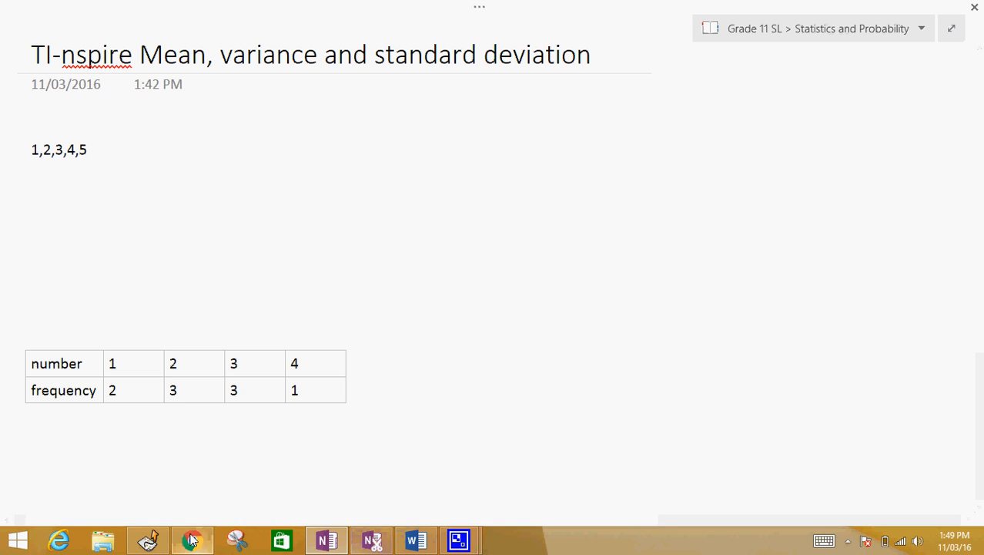
Step: Add a Lists & Spreadsheet page, name column A 'l', and enter values 1 through 5
{"action": "left_click", "coordinate": [192, 539]}
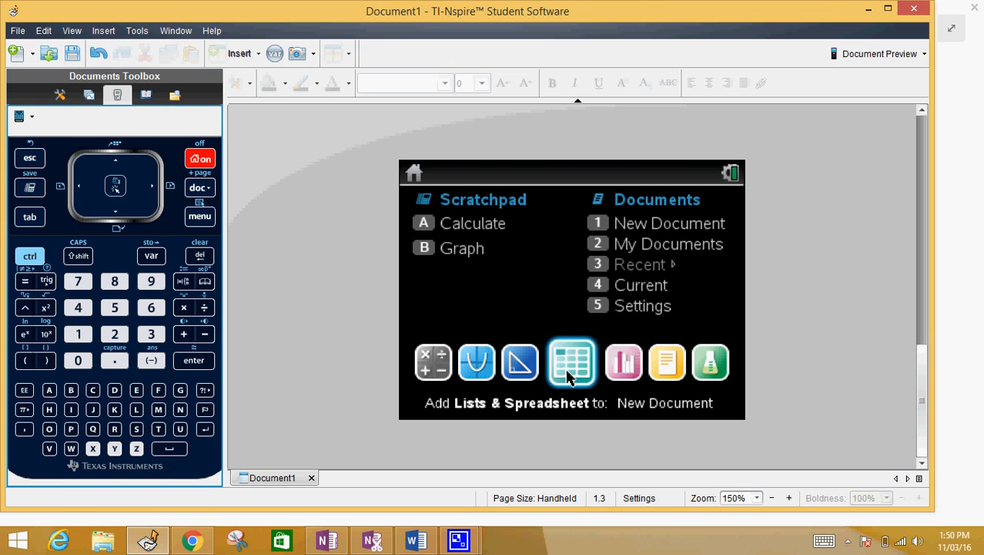
{"action": "left_click", "coordinate": [571, 362]}
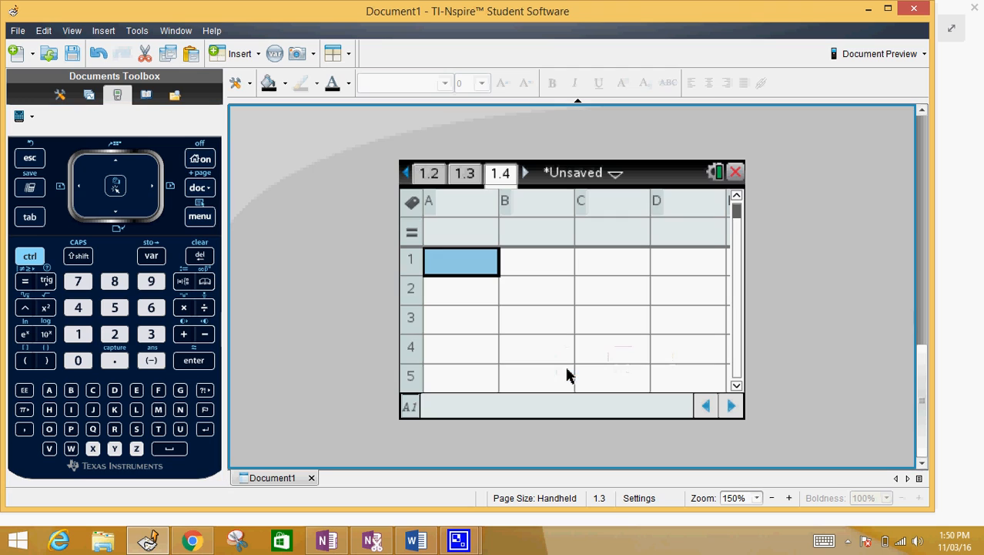
{"action": "mouse_move", "coordinate": [474, 204]}
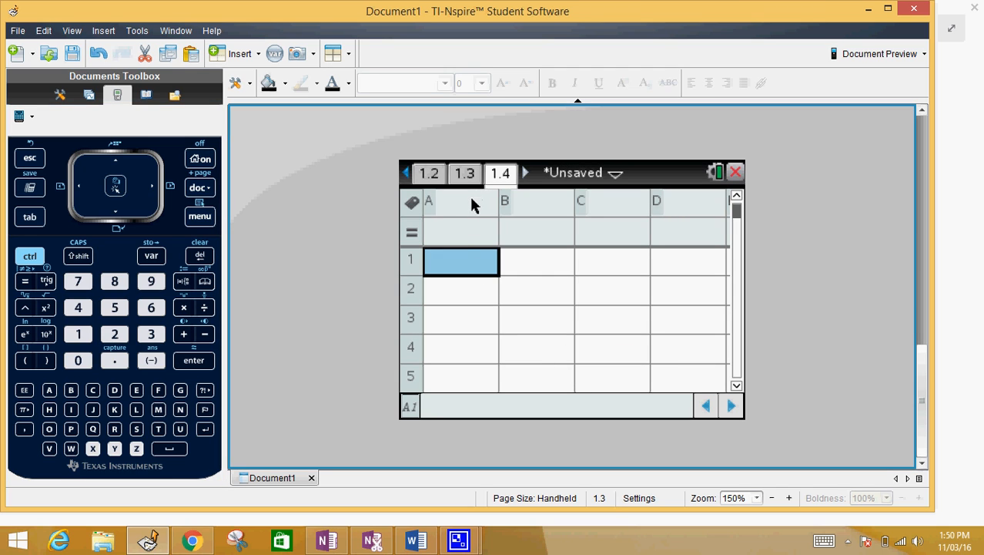
{"action": "left_click", "coordinate": [461, 202]}
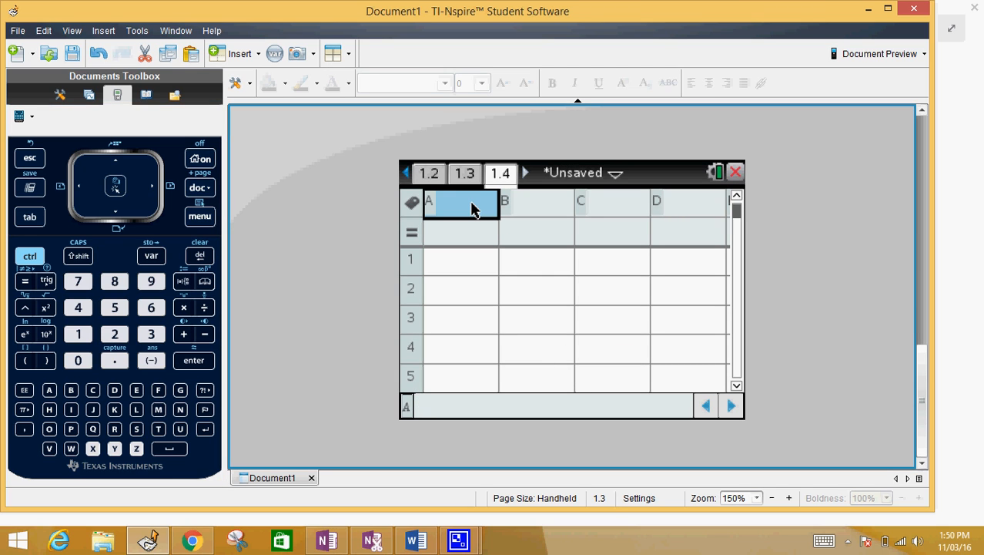
{"action": "left_click", "coordinate": [135, 409]}
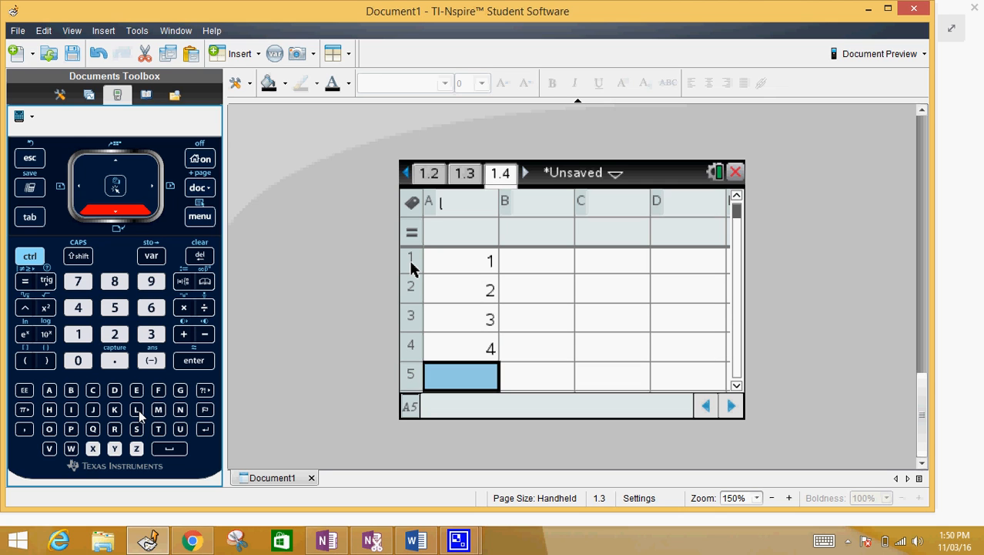
{"action": "left_click", "coordinate": [327, 539]}
{"action": "type", "text": "5"}
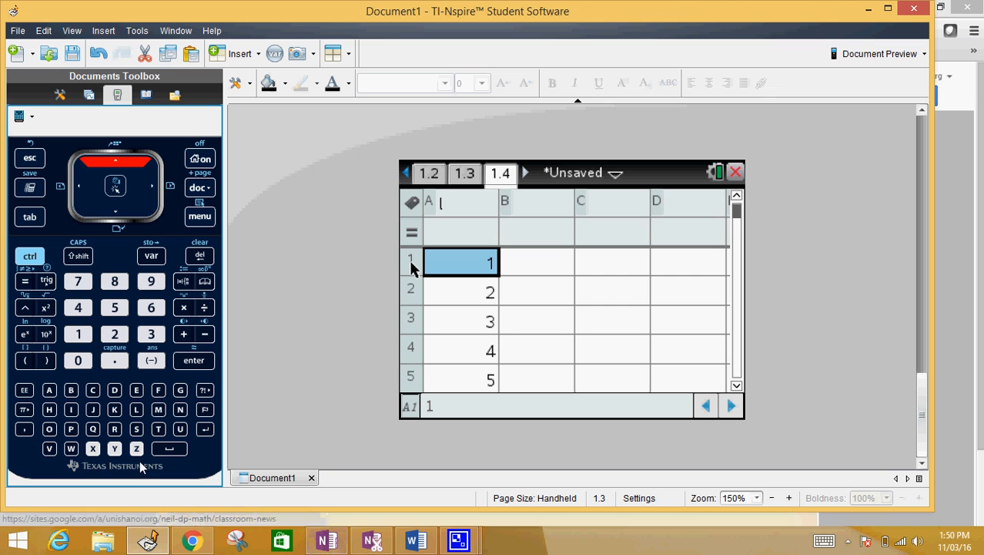
Step: Run One-Variable Statistics on one list, X1 List 'l', outputting results to column B
{"action": "left_click", "coordinate": [200, 216]}
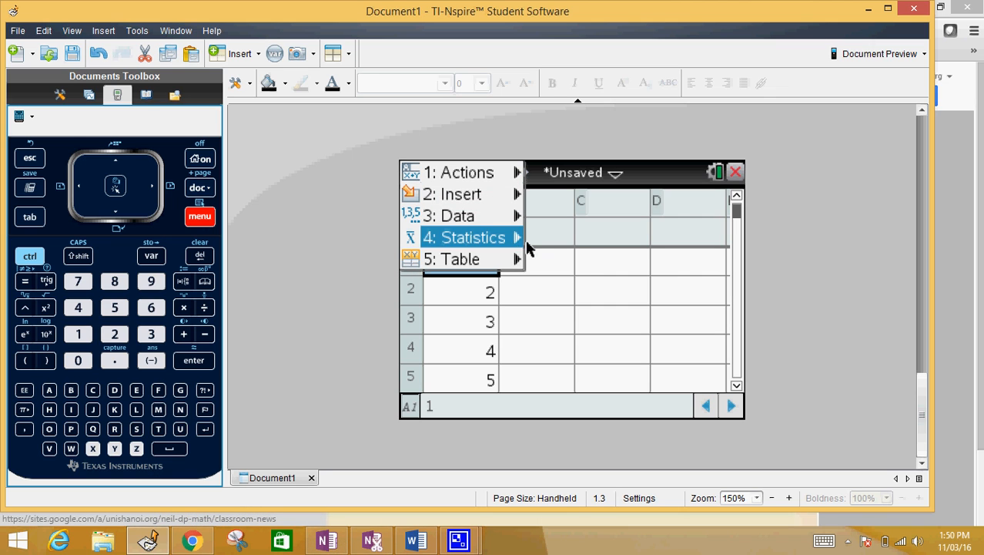
{"action": "left_click", "coordinate": [471, 236]}
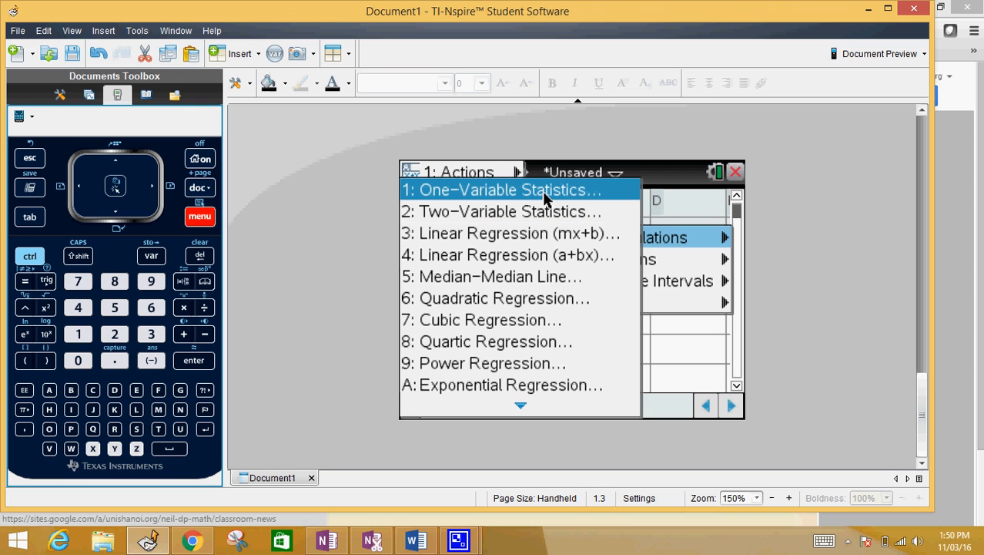
{"action": "left_click", "coordinate": [505, 189]}
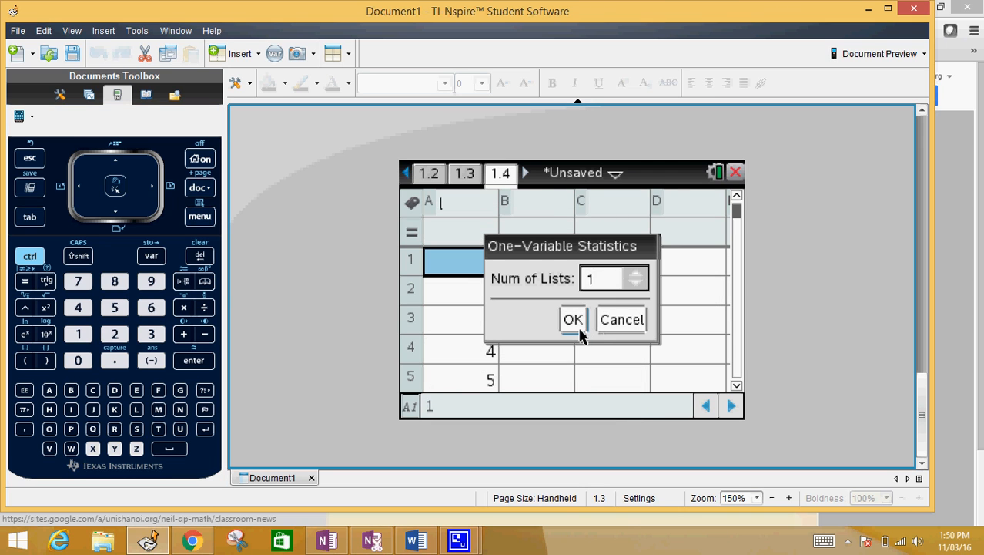
{"action": "left_click", "coordinate": [573, 319]}
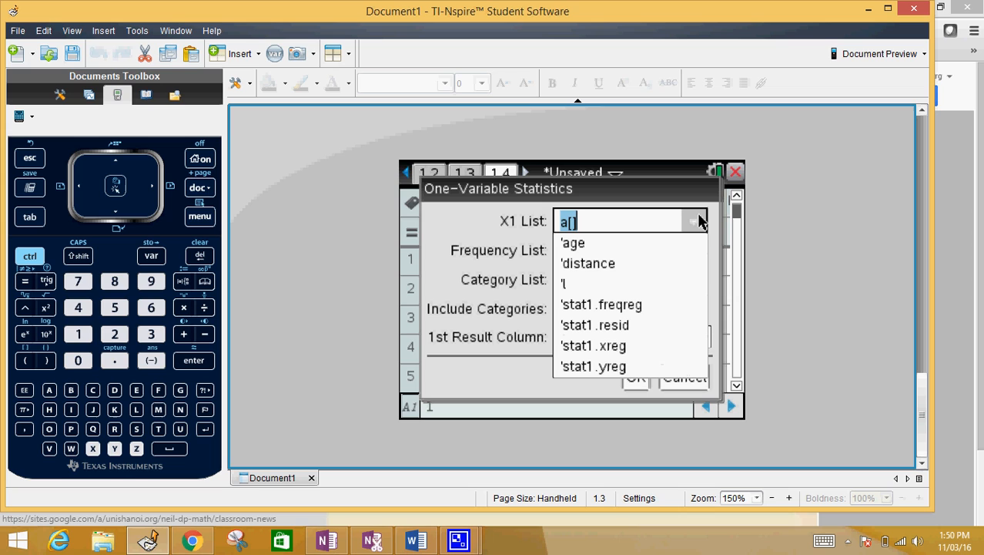
{"action": "mouse_move", "coordinate": [599, 292]}
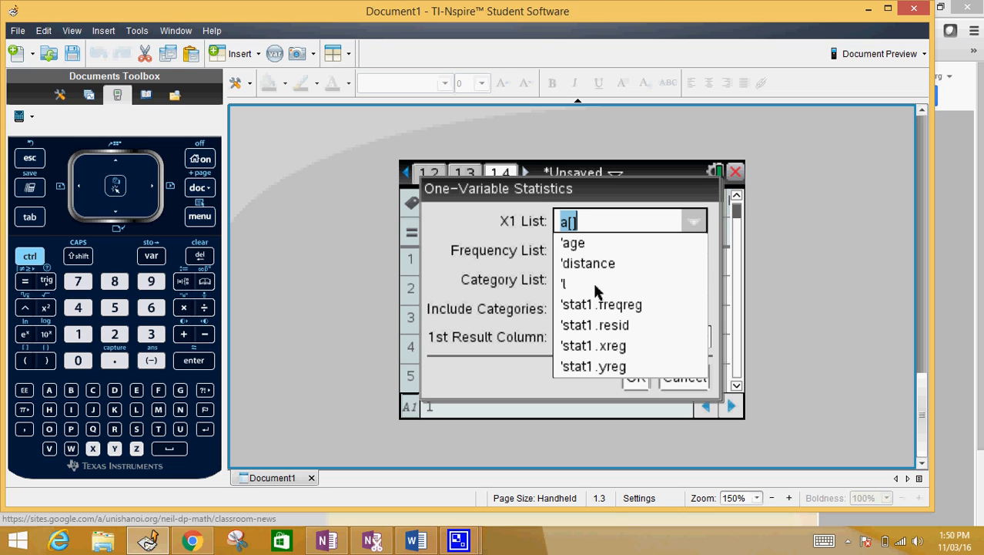
{"action": "left_click", "coordinate": [563, 283]}
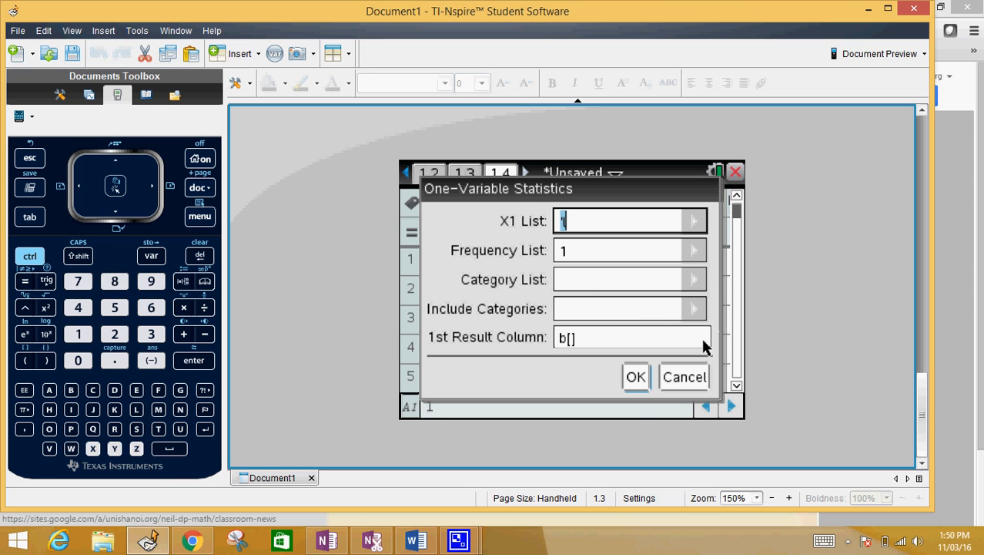
{"action": "left_click", "coordinate": [636, 377]}
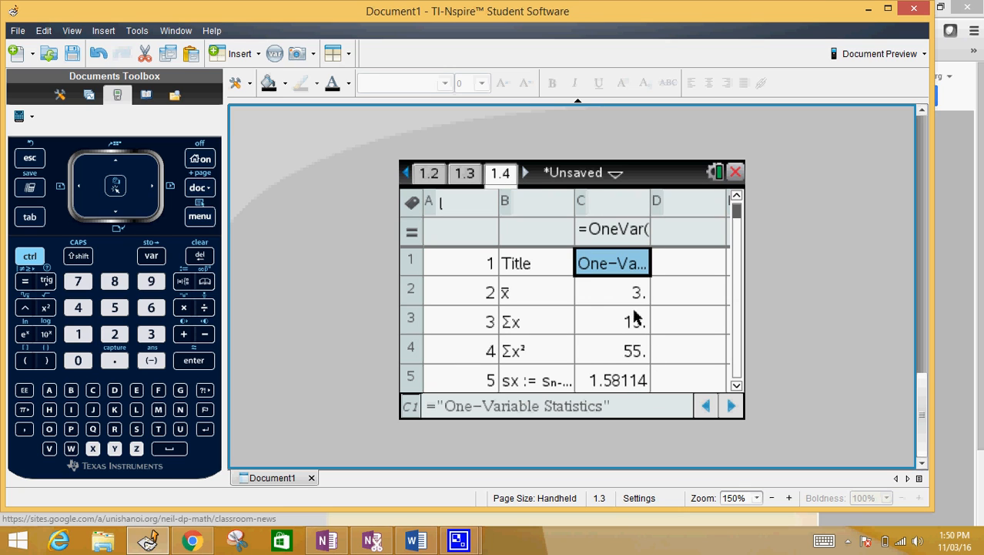
{"action": "mouse_move", "coordinate": [509, 299]}
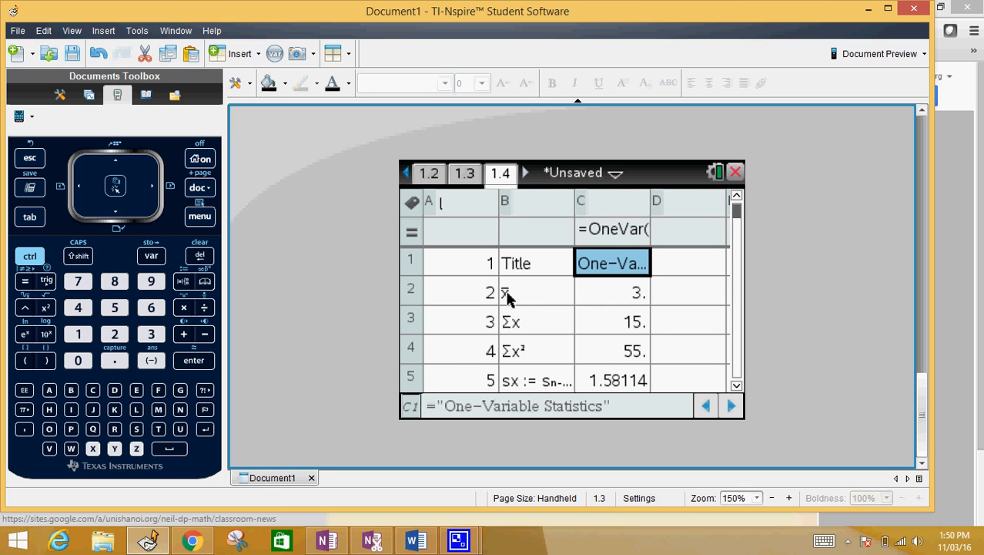
{"action": "mouse_move", "coordinate": [624, 297]}
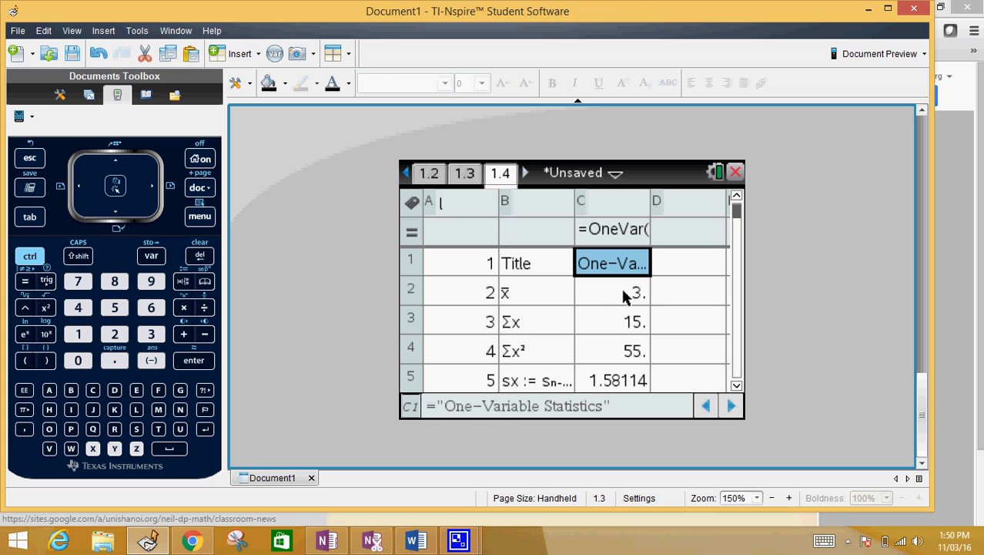
{"action": "mouse_move", "coordinate": [481, 329]}
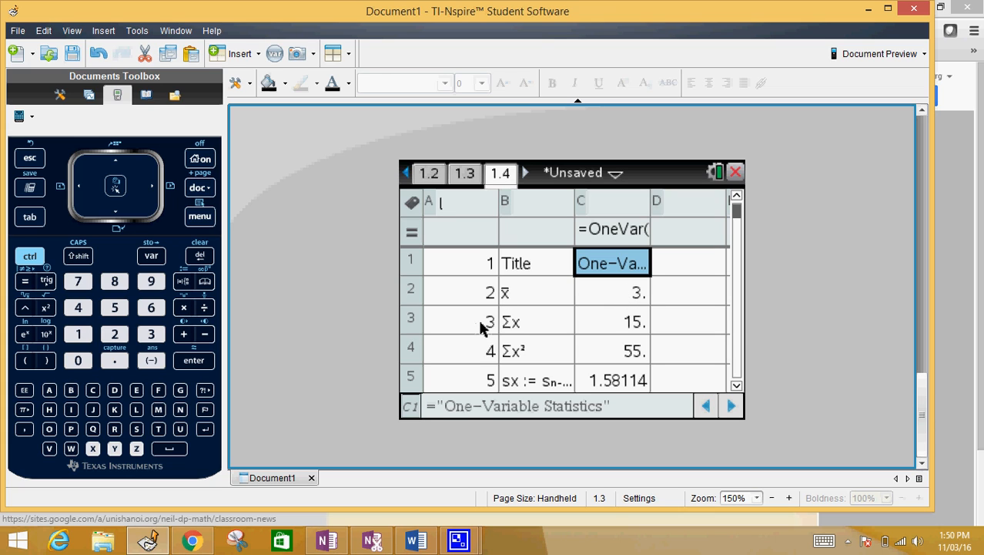
{"action": "mouse_move", "coordinate": [580, 329]}
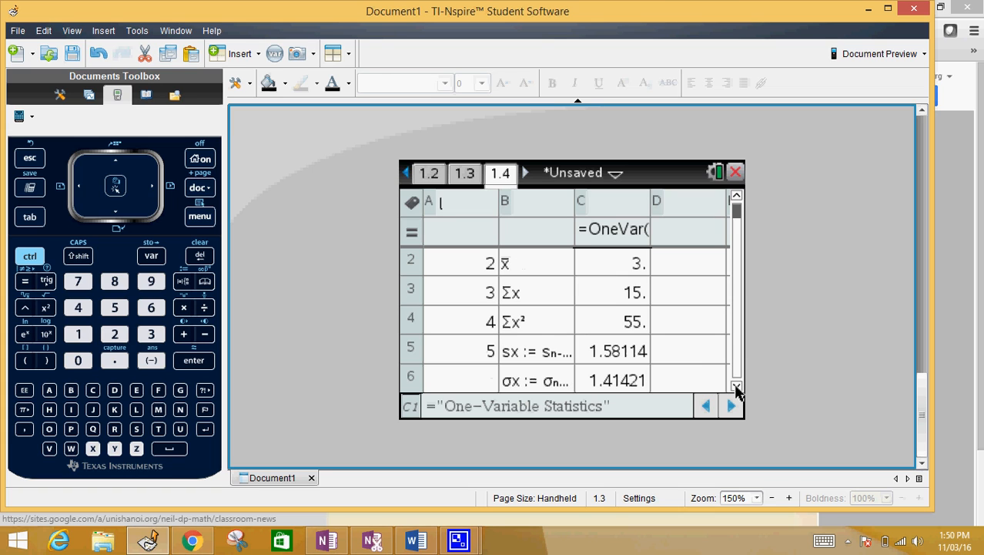
{"action": "mouse_move", "coordinate": [534, 383]}
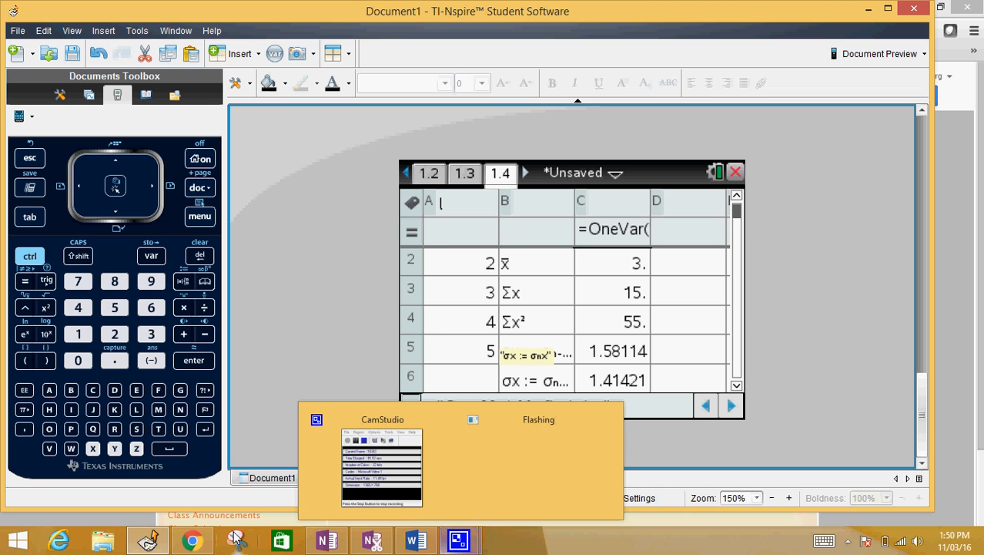
Step: Switch back to the OneNote notes page after reviewing the OneVar results
{"action": "left_click", "coordinate": [325, 539]}
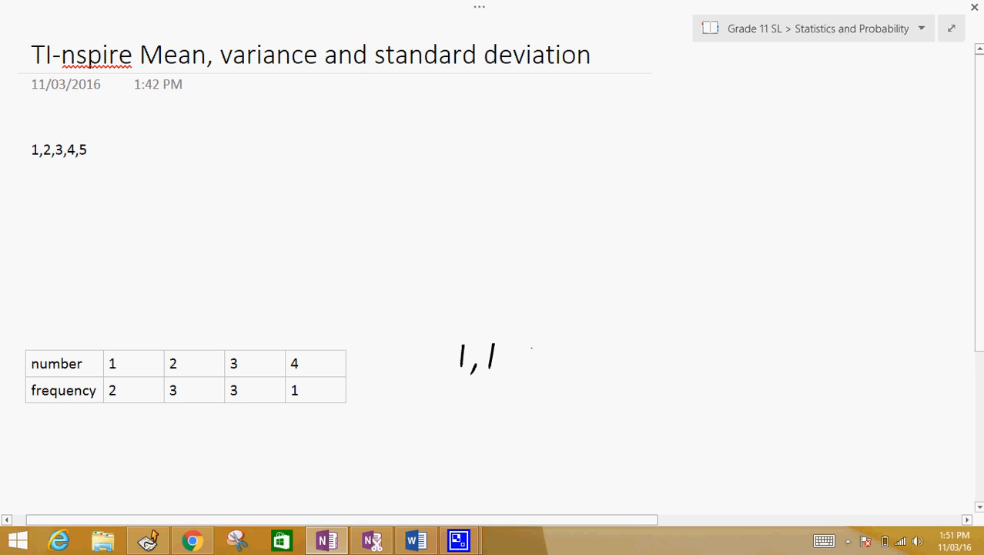
Step: Handwrite the expanded list 1, 1, 2, 2, 2 in OneNote and dismiss the low-battery notice
{"action": "left_click_drag", "start_coordinate": [524, 362], "coordinate": [570, 355]}
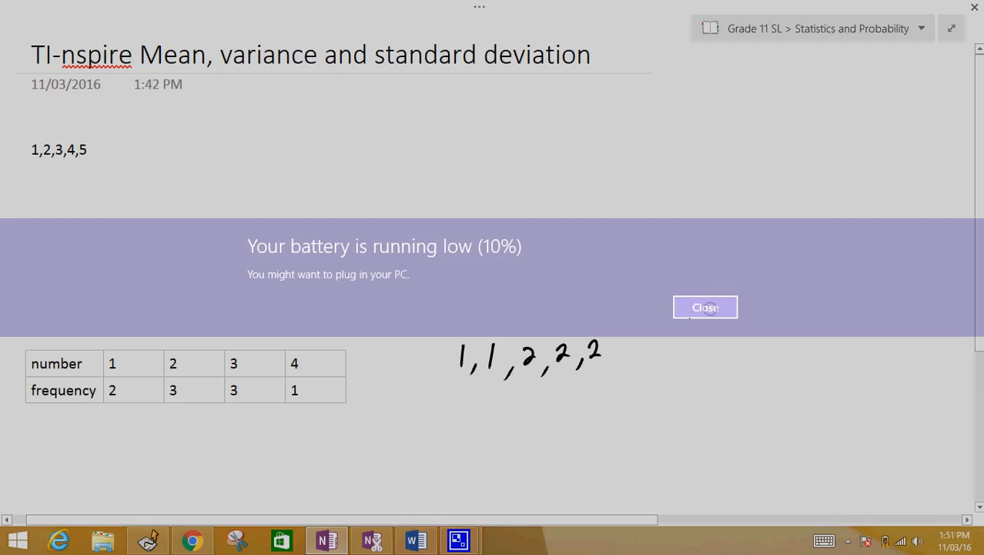
{"action": "left_click", "coordinate": [704, 307]}
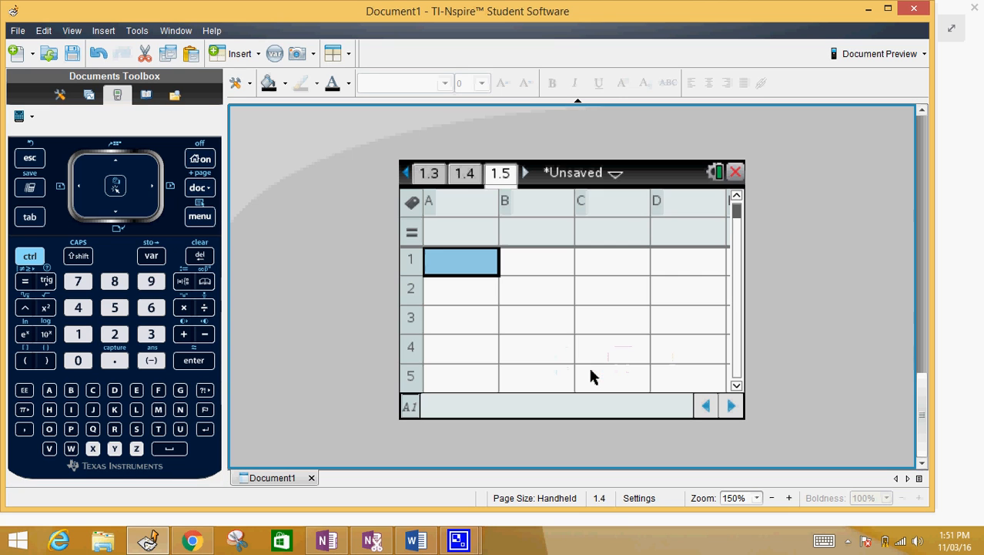
Step: Name column A 'f' with values 1–4, then start naming column B 'fr'
{"action": "left_click", "coordinate": [461, 203]}
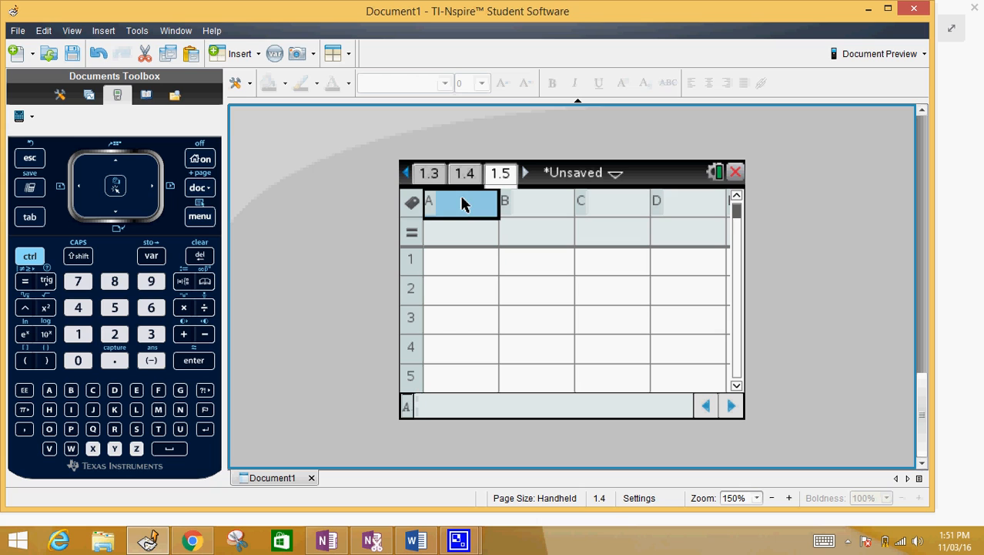
{"action": "mouse_move", "coordinate": [405, 275]}
{"action": "type", "text": "f"}
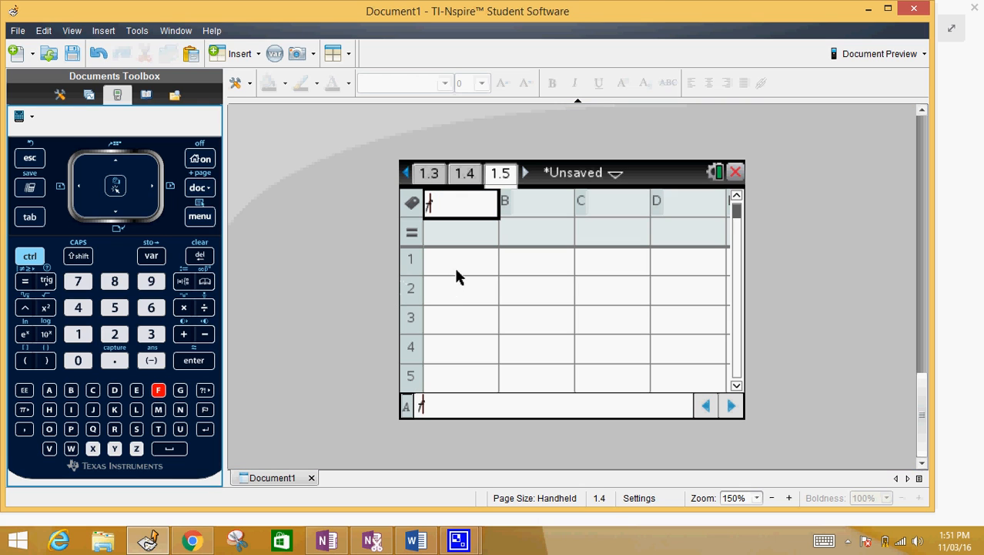
{"action": "type", "text": "2"}
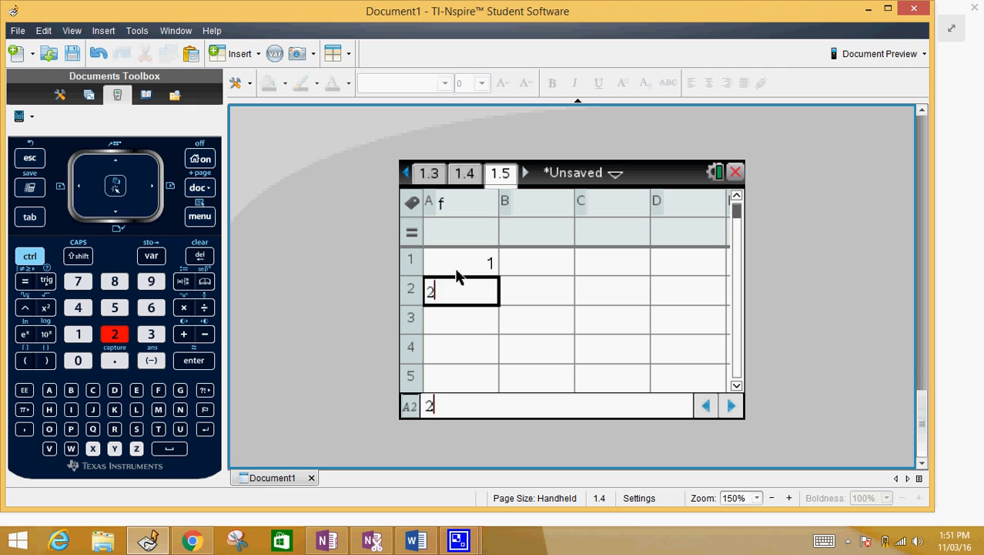
{"action": "key", "text": "enter"}
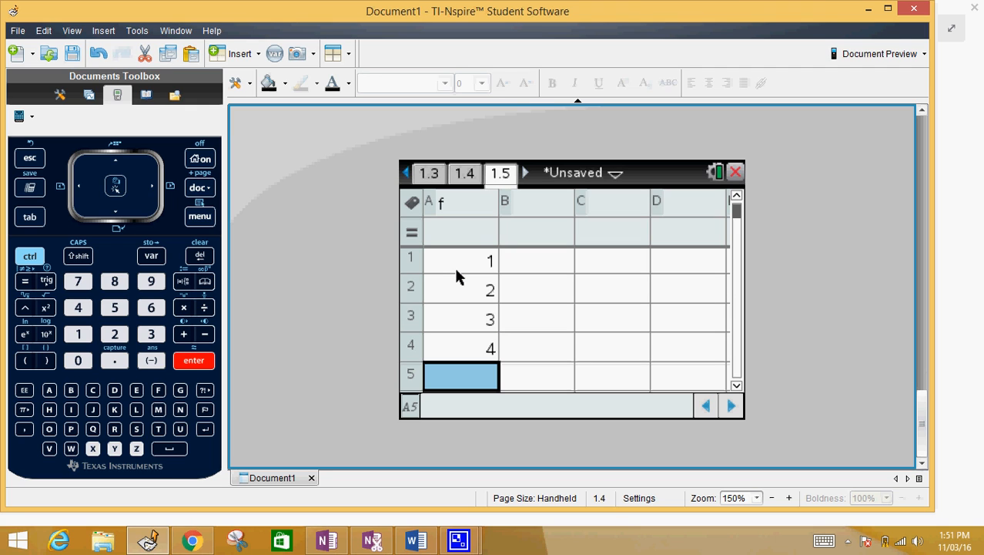
{"action": "left_click", "coordinate": [536, 201]}
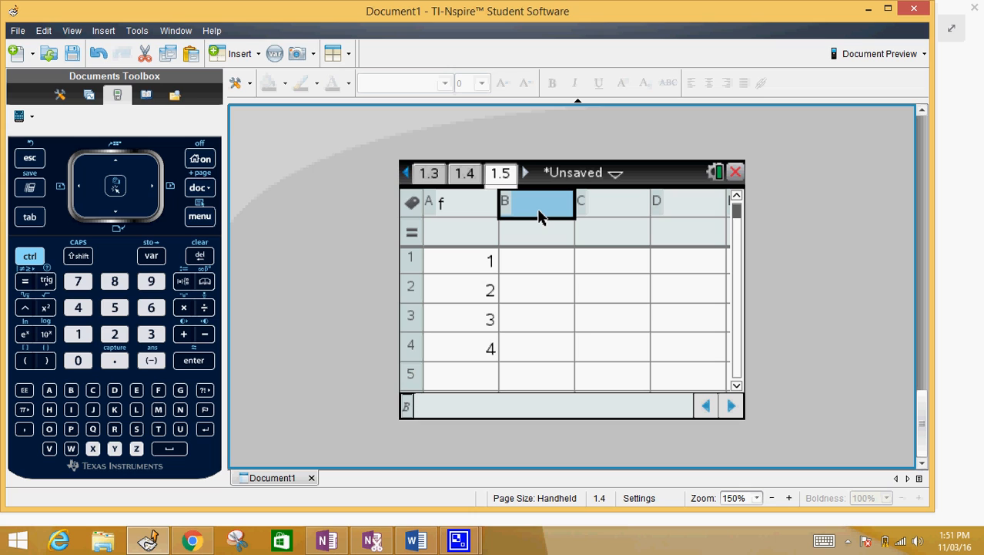
{"action": "type", "text": "fr"}
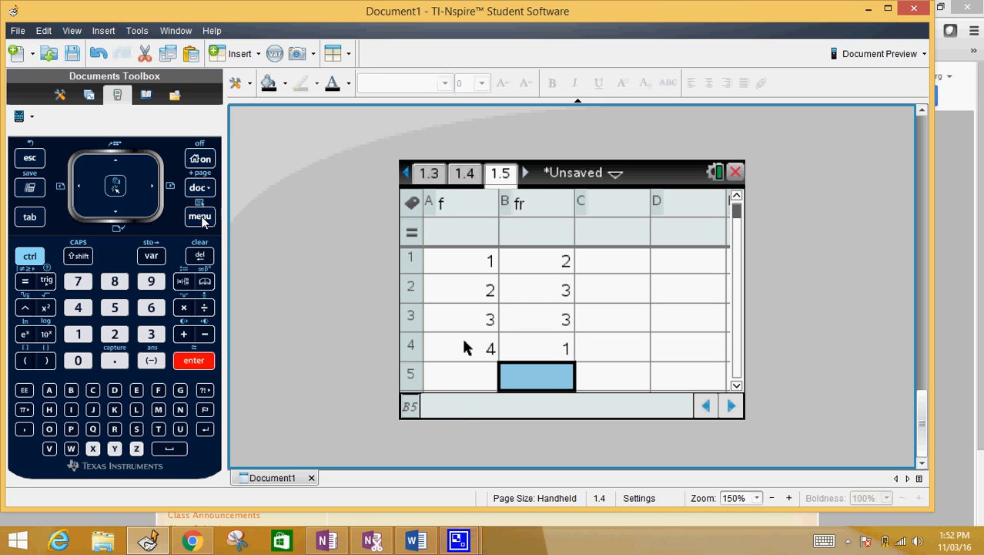
Step: Start One-Variable Statistics for a single list and choose f as the X1 List
{"action": "left_click", "coordinate": [199, 216]}
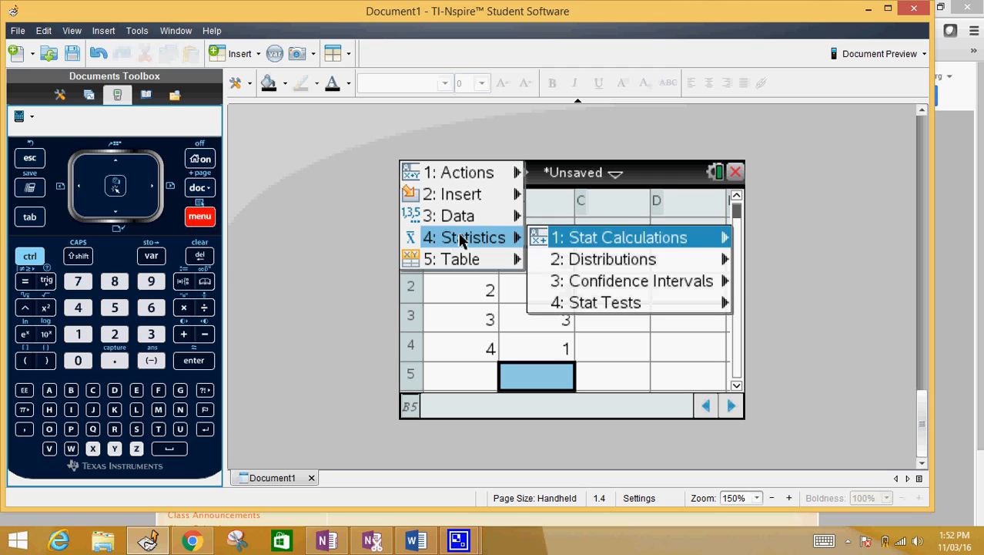
{"action": "left_click", "coordinate": [624, 237]}
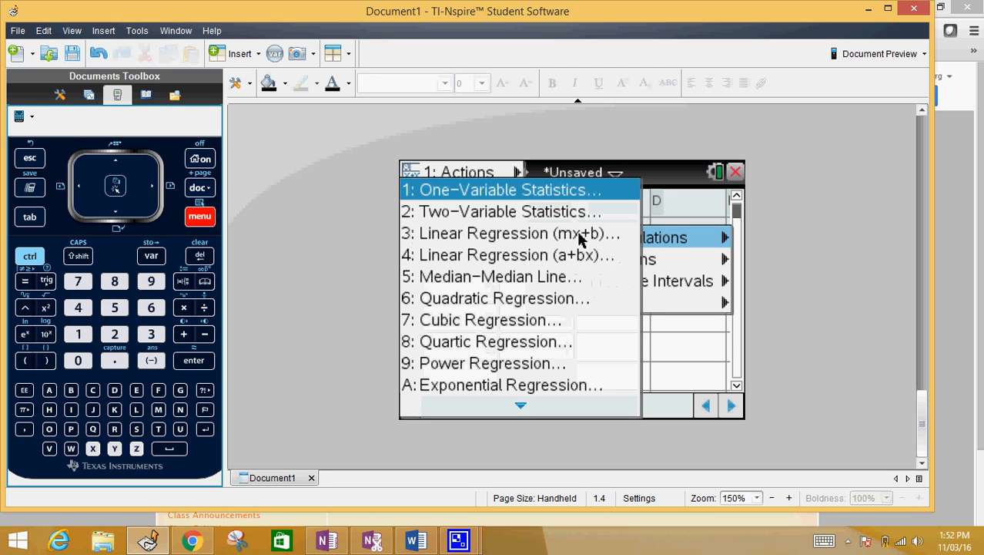
{"action": "mouse_move", "coordinate": [556, 197]}
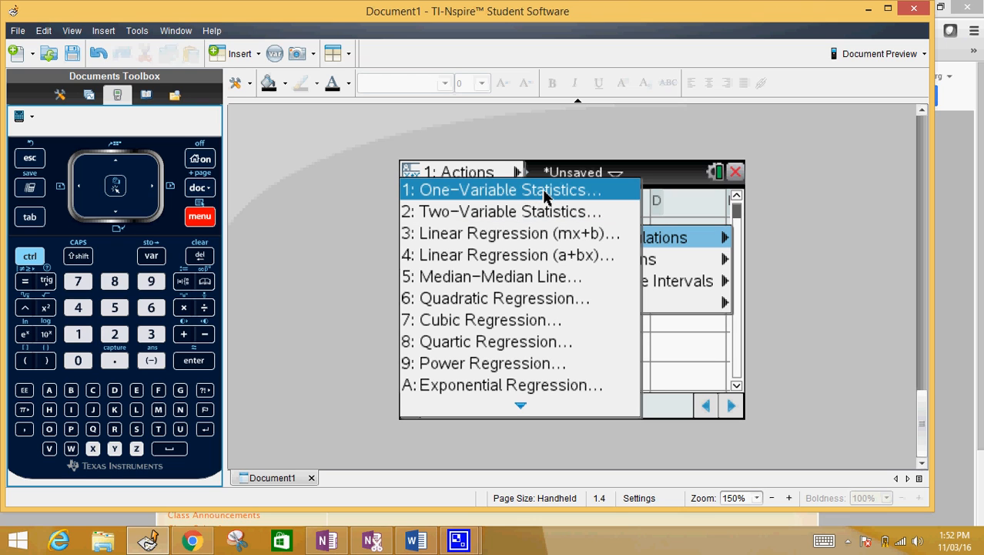
{"action": "left_click", "coordinate": [504, 190]}
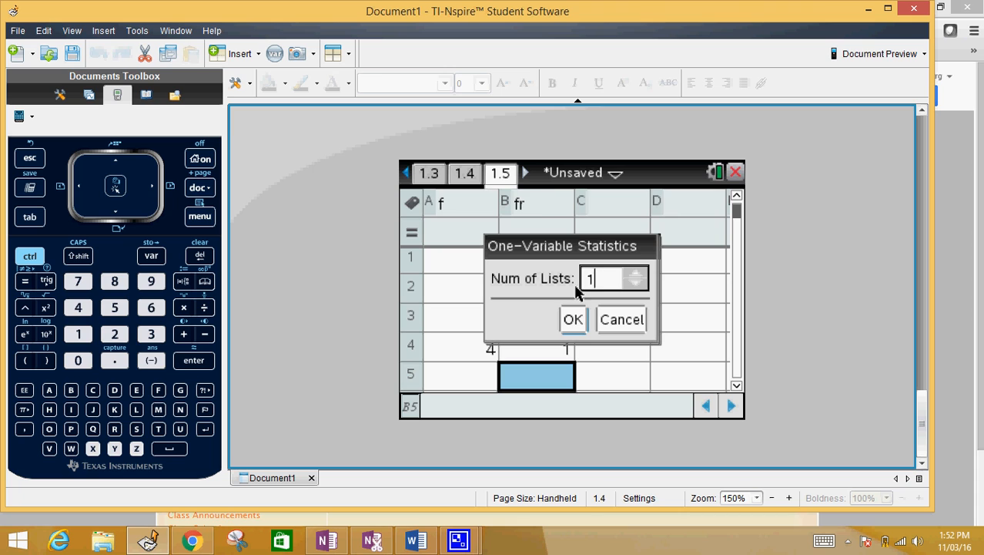
{"action": "left_click", "coordinate": [572, 319]}
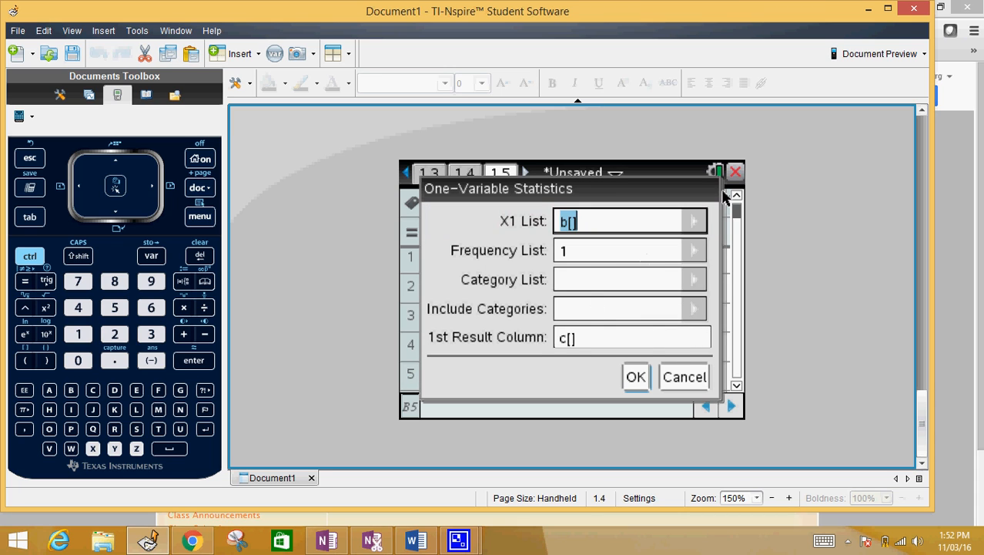
{"action": "left_click", "coordinate": [692, 221]}
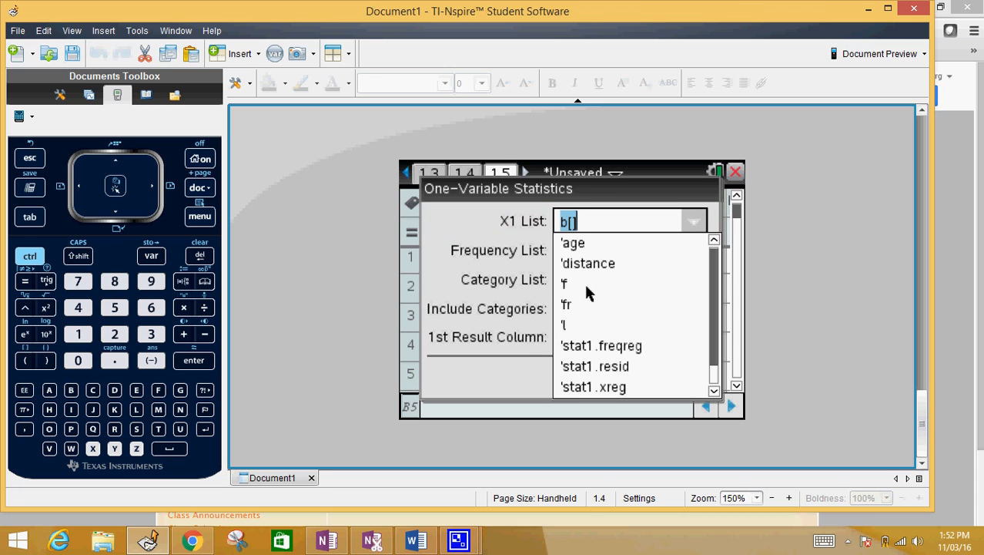
{"action": "left_click", "coordinate": [564, 283]}
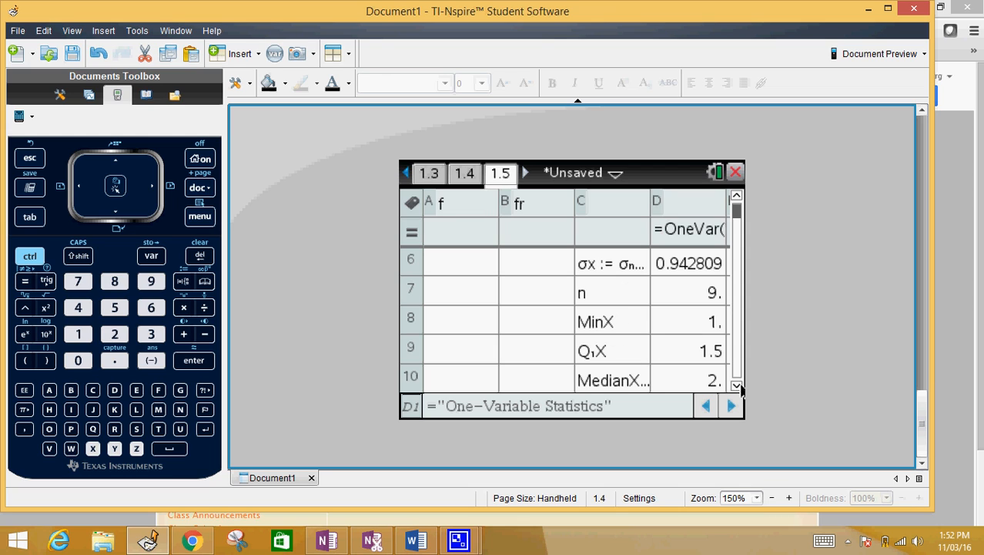
{"action": "mouse_move", "coordinate": [713, 324]}
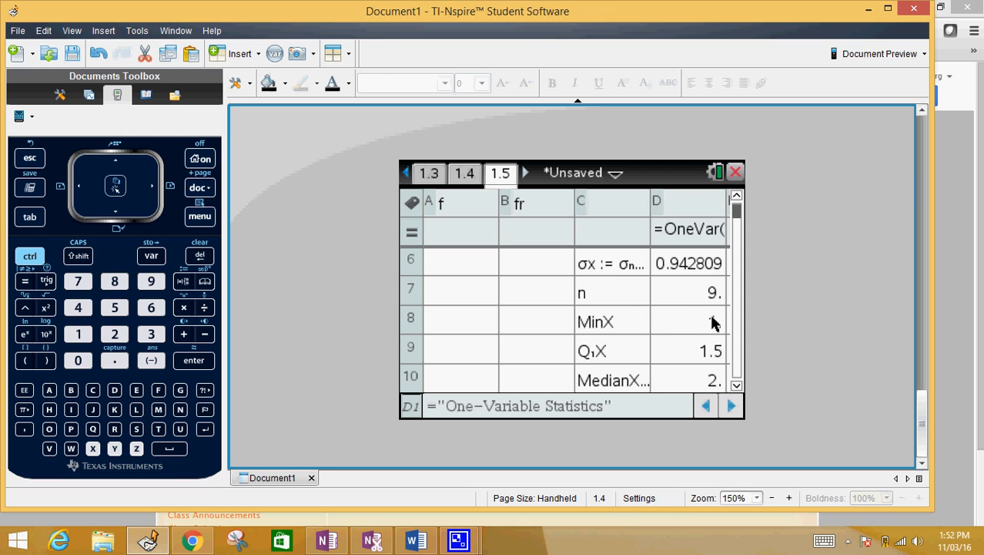
{"action": "mouse_move", "coordinate": [703, 303]}
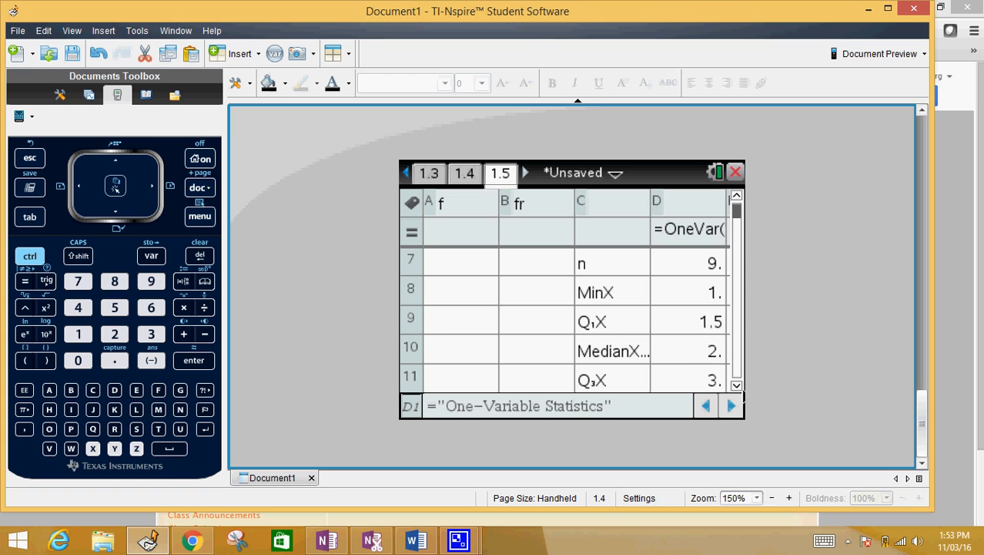
{"action": "scroll", "scroll_direction": "down", "scroll_amount": 3}
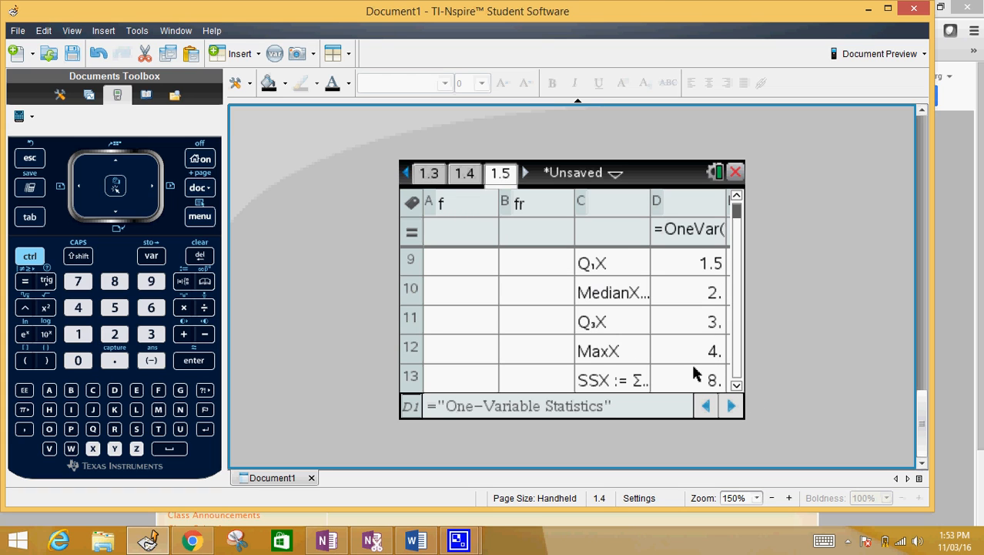
{"action": "mouse_move", "coordinate": [658, 329]}
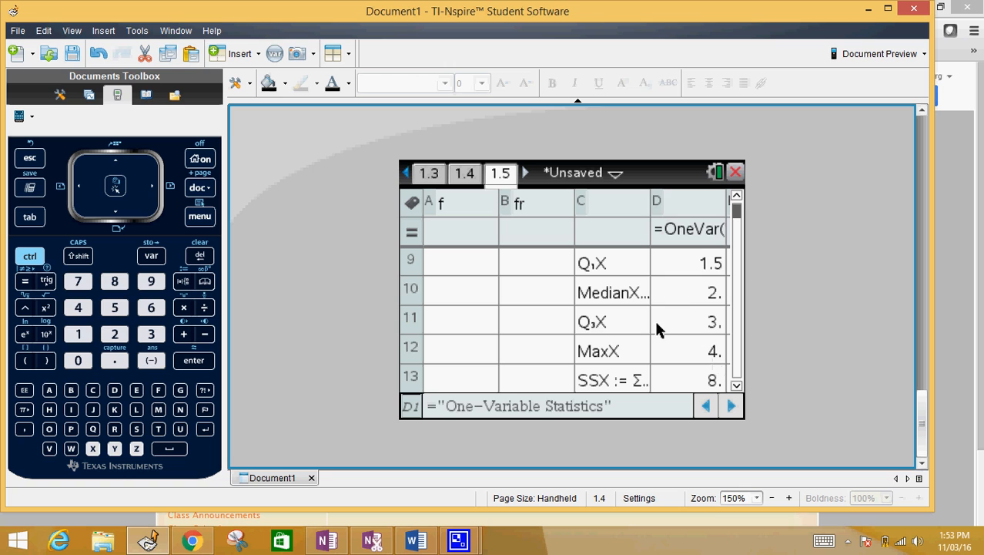
{"action": "mouse_move", "coordinate": [710, 388]}
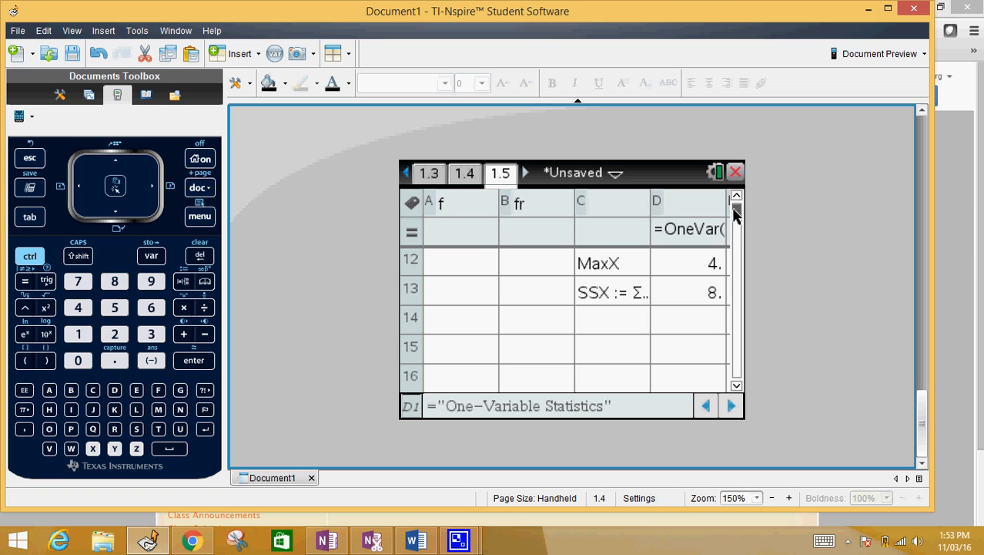
{"action": "mouse_move", "coordinate": [603, 380]}
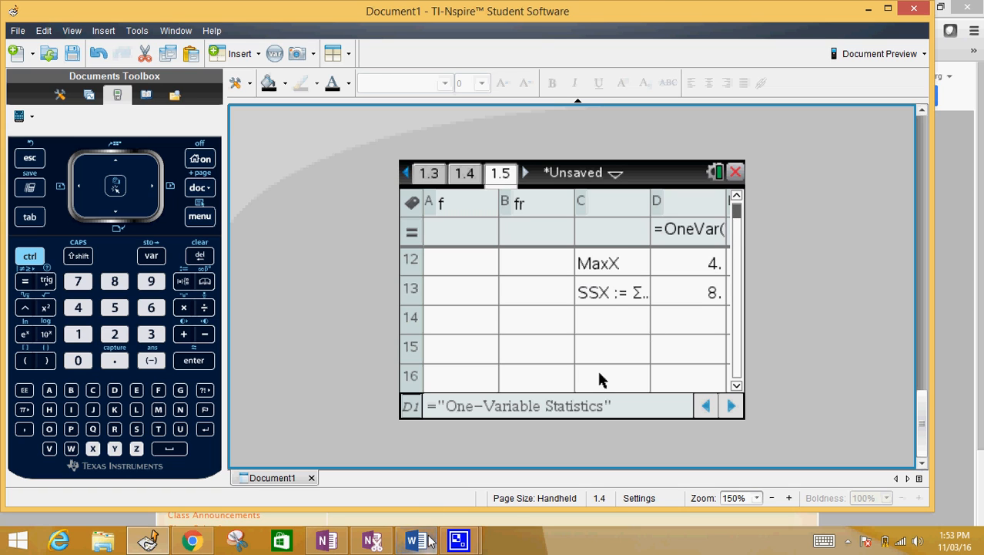